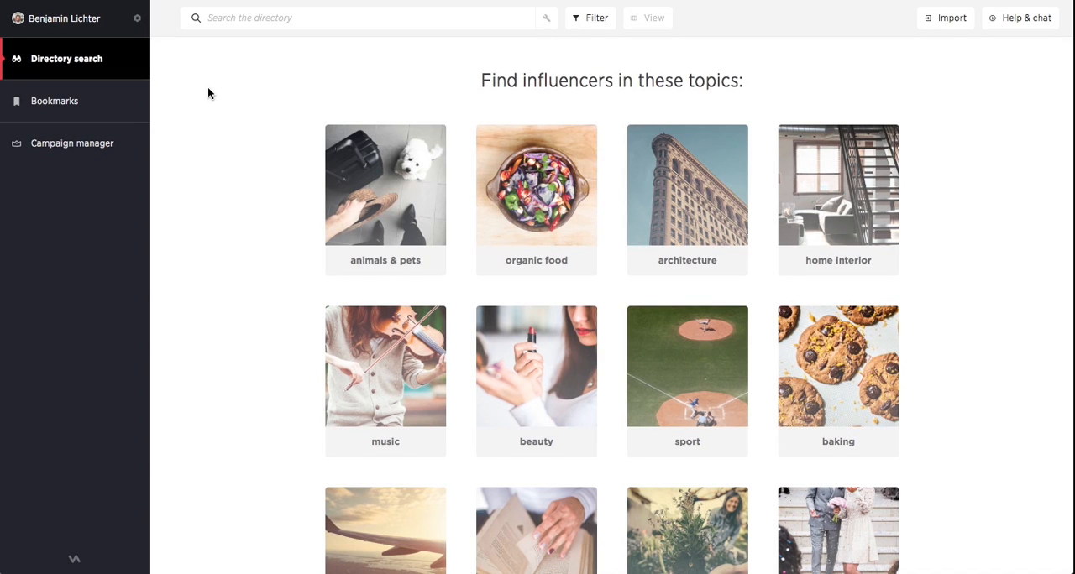
Step: Choose the travel topic tile from the directory topic grid
scroll("down", 3)
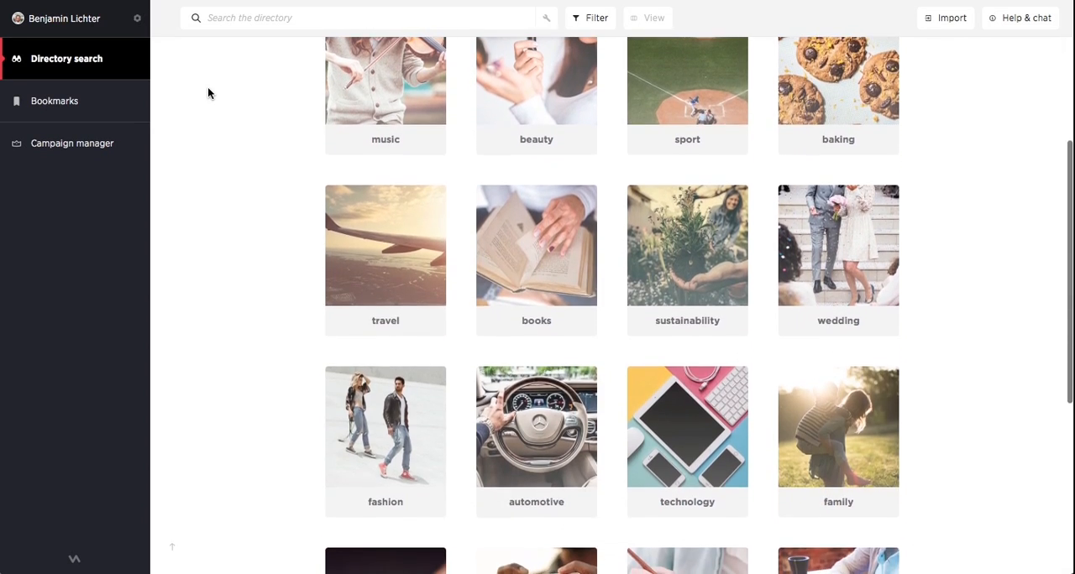
scroll("down", 3)
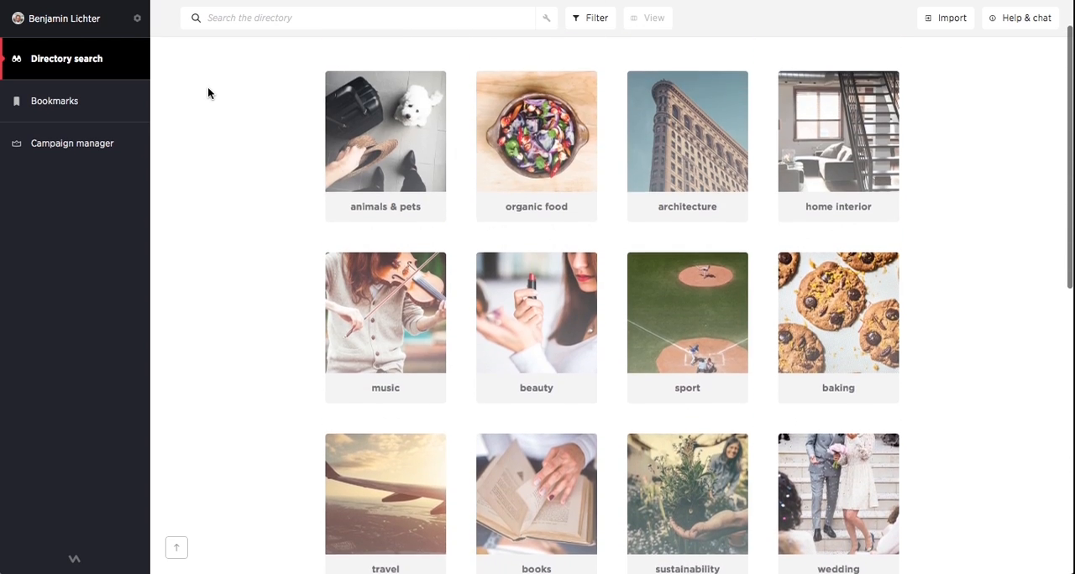
scroll("down", 3)
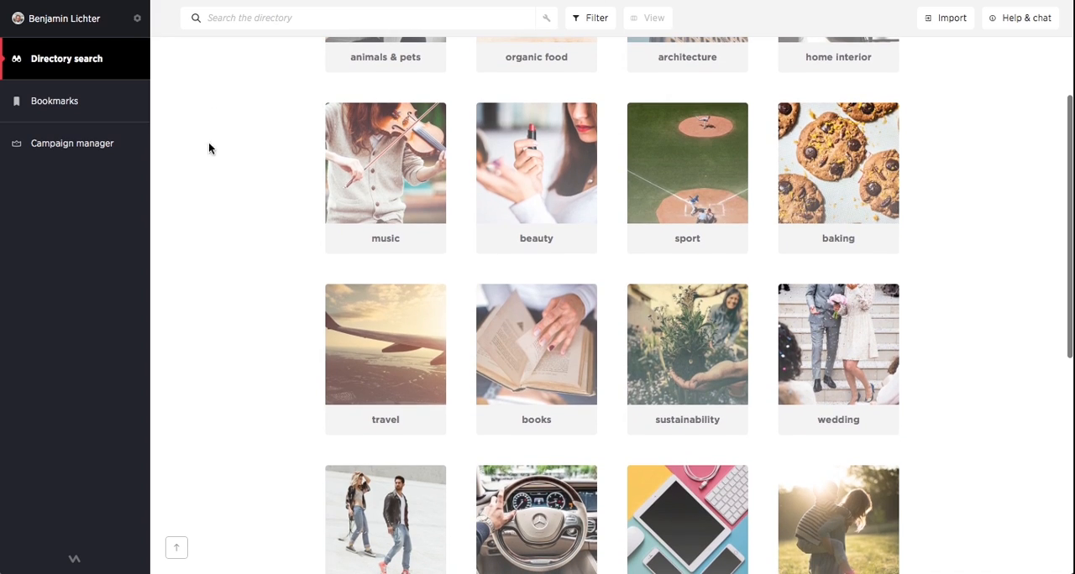
left_click(386, 344)
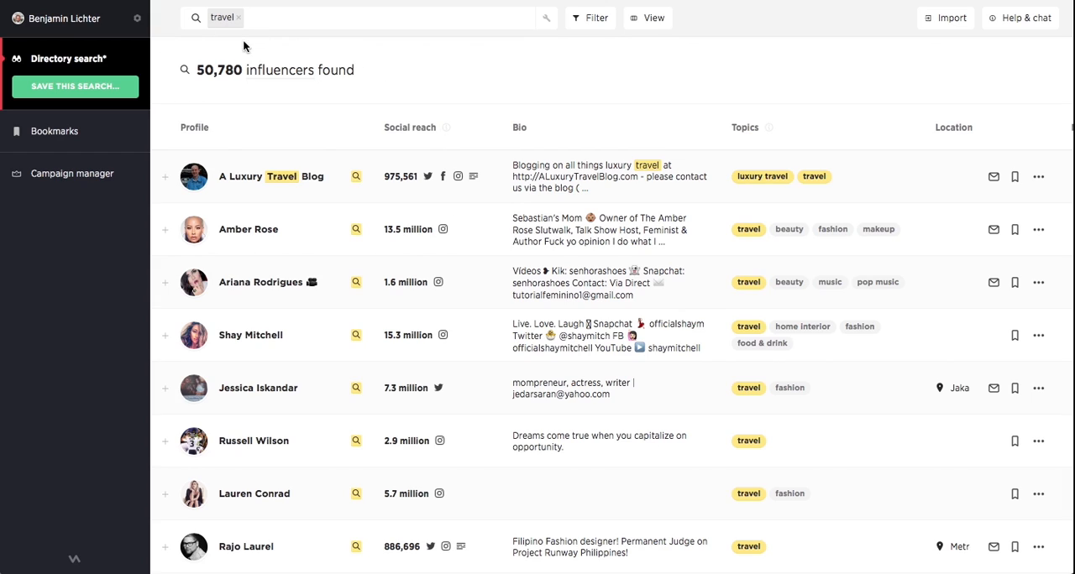
mouse_move(400, 95)
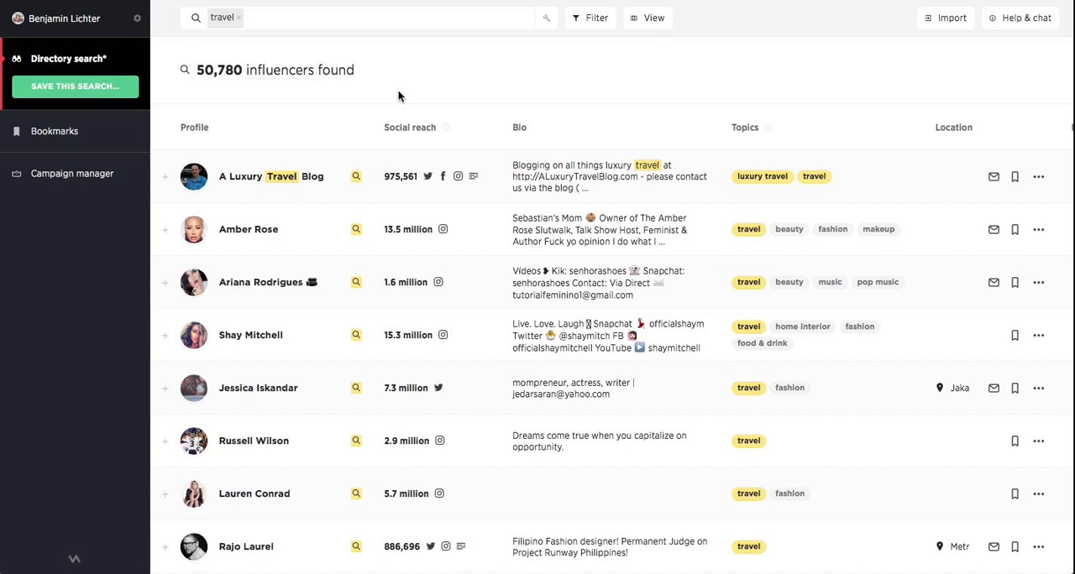
mouse_move(540, 81)
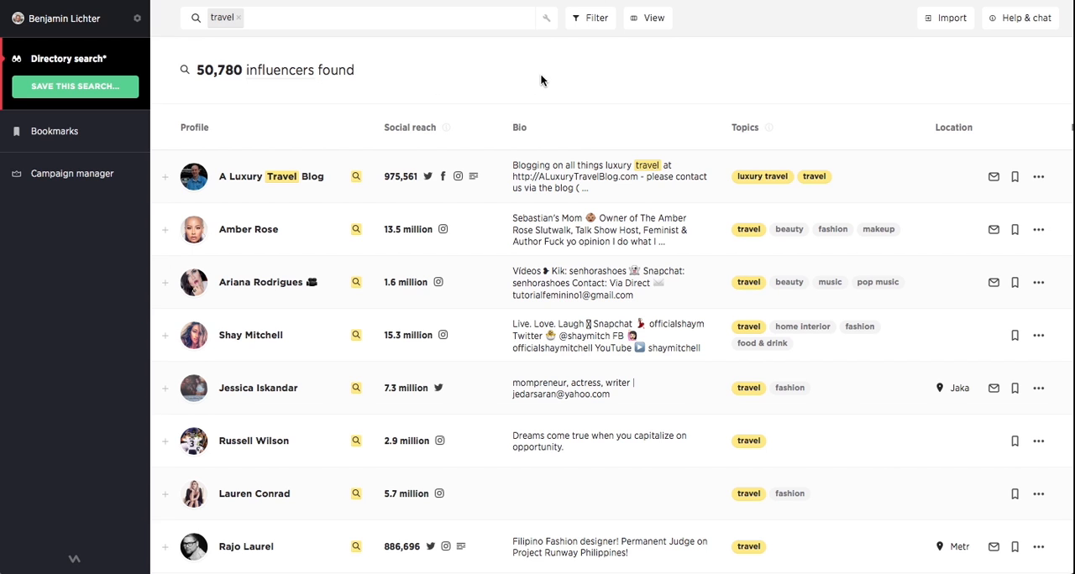
Step: Filter the results to Facebook, Instagram and Twitter creators
left_click(594, 17)
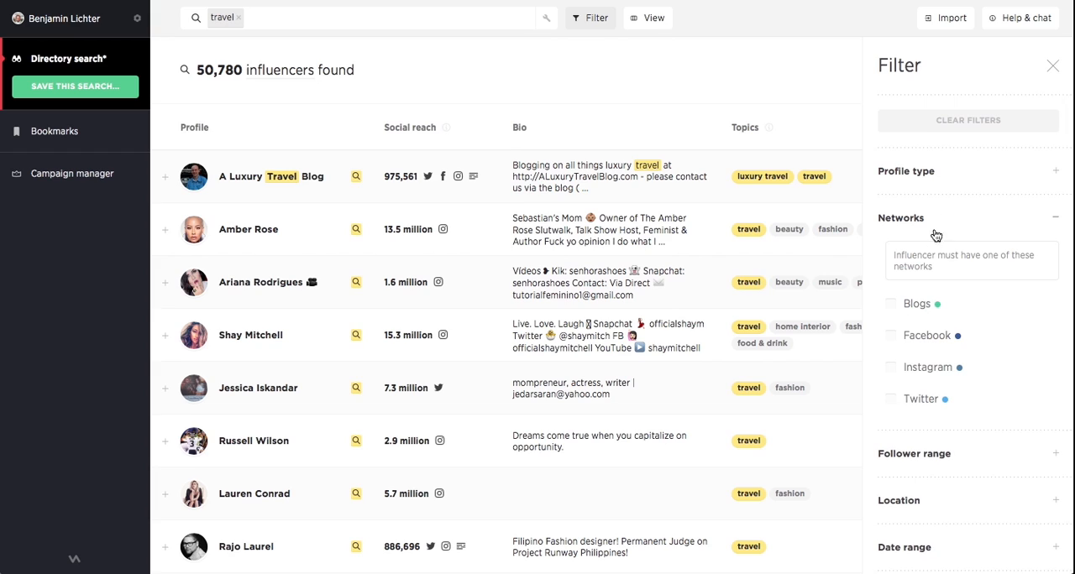
left_click(890, 336)
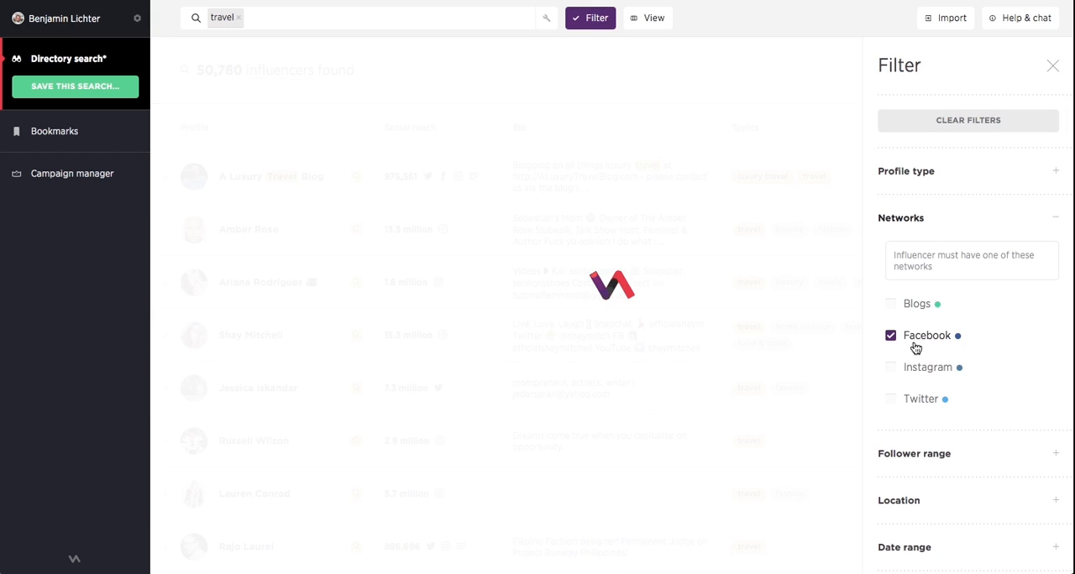
left_click(890, 366)
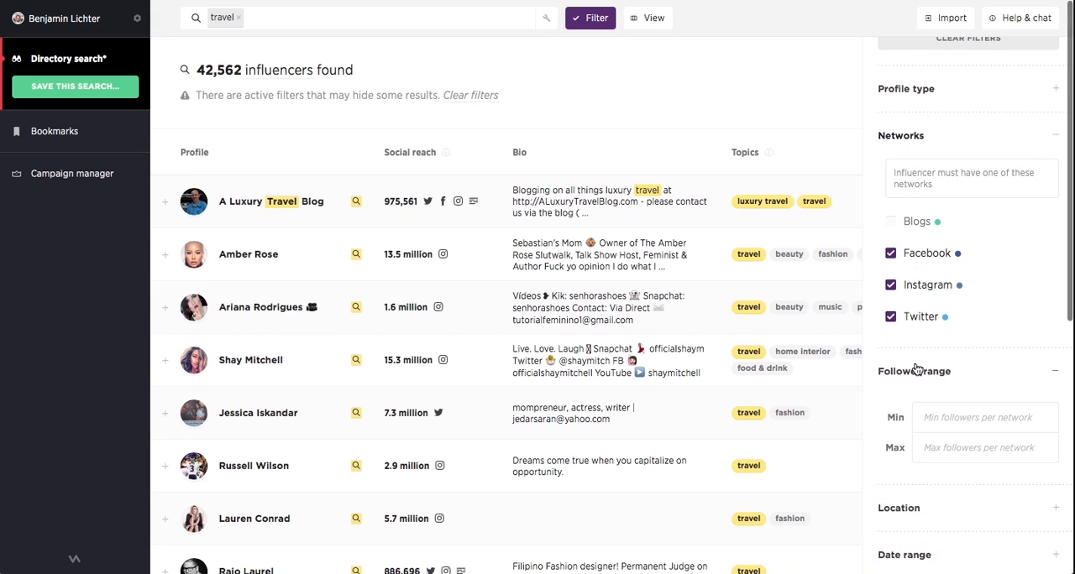
Step: Set the follower range to 1,000–150,000 and the location to New York
type("1000")
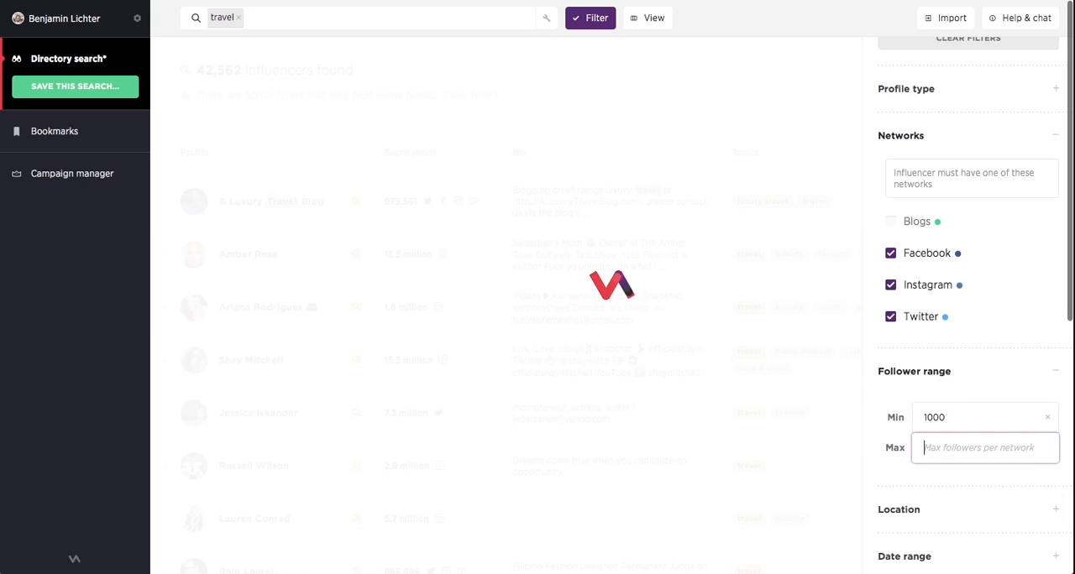
type("150000")
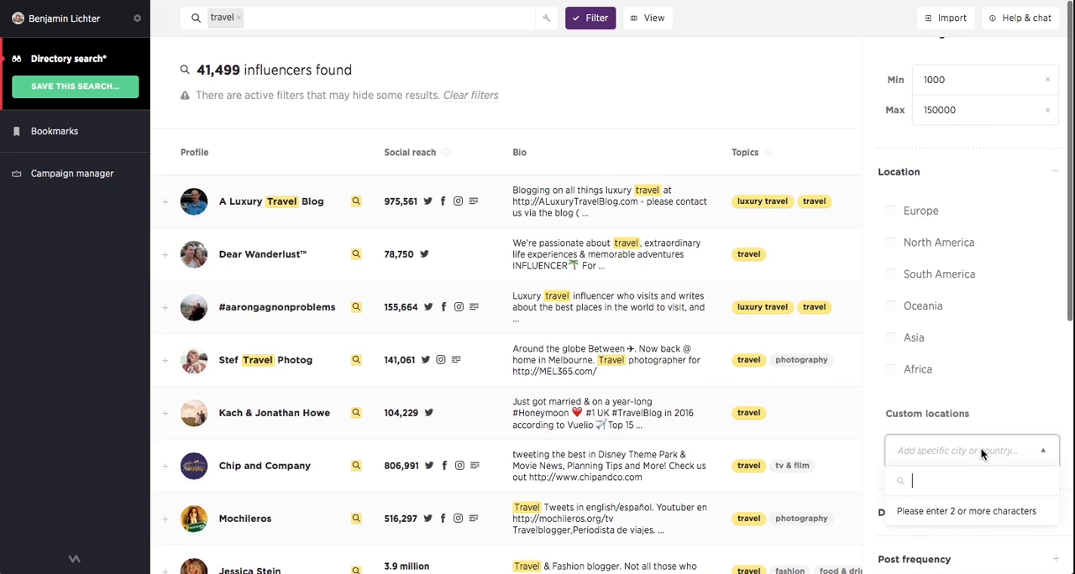
type("New York")
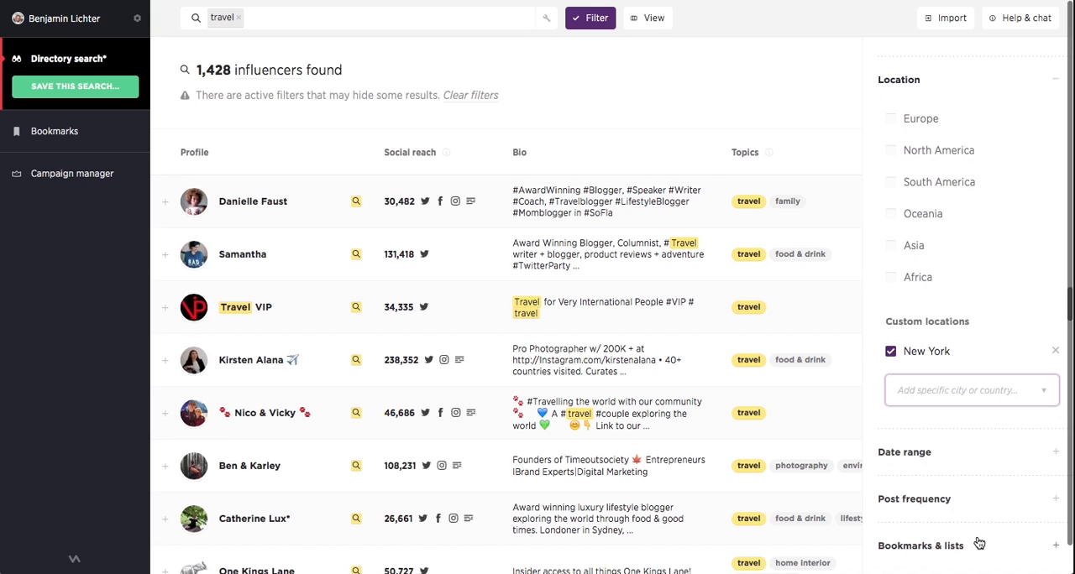
scroll("up", 3)
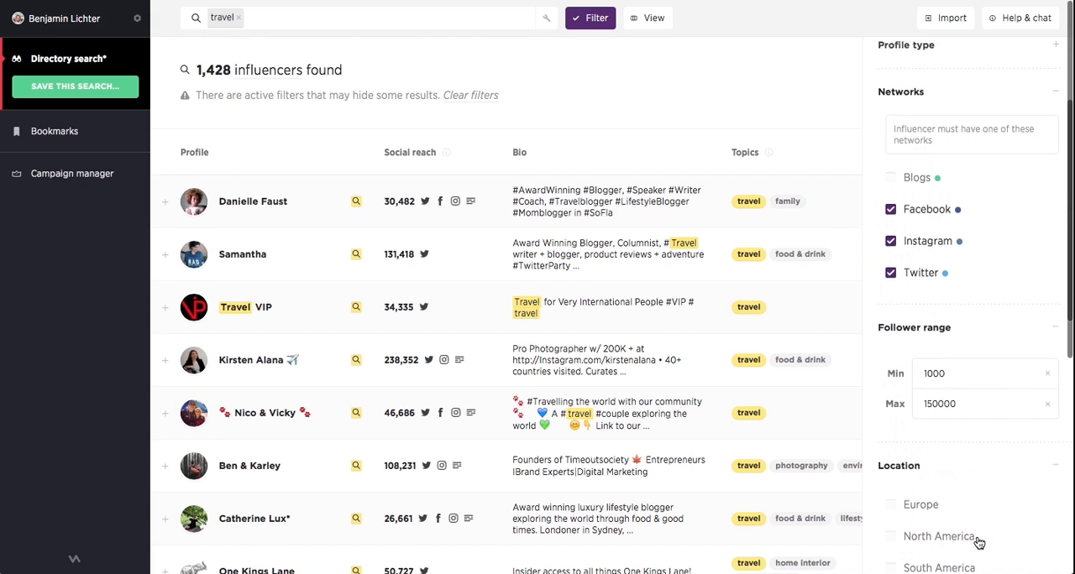
scroll("up", 3)
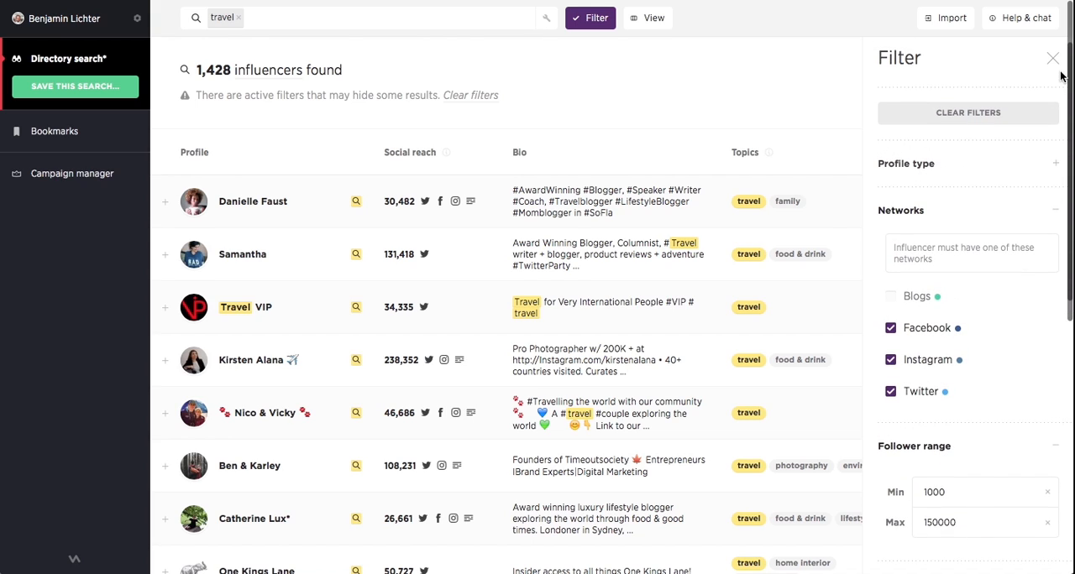
Step: Close the filter panel so the 1,428 filtered influencers fill the results list
left_click(1051, 57)
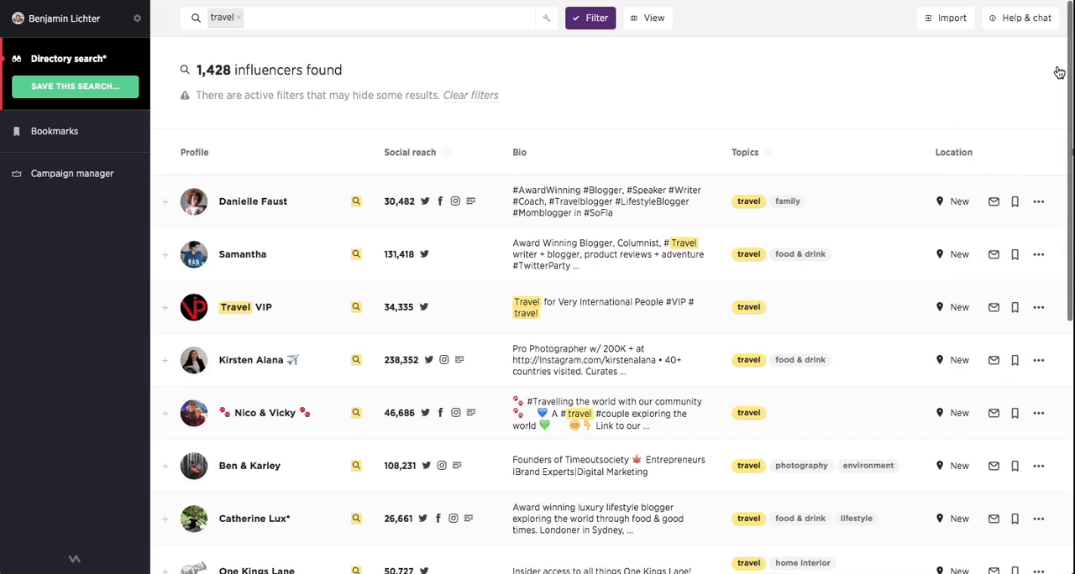
mouse_move(183, 67)
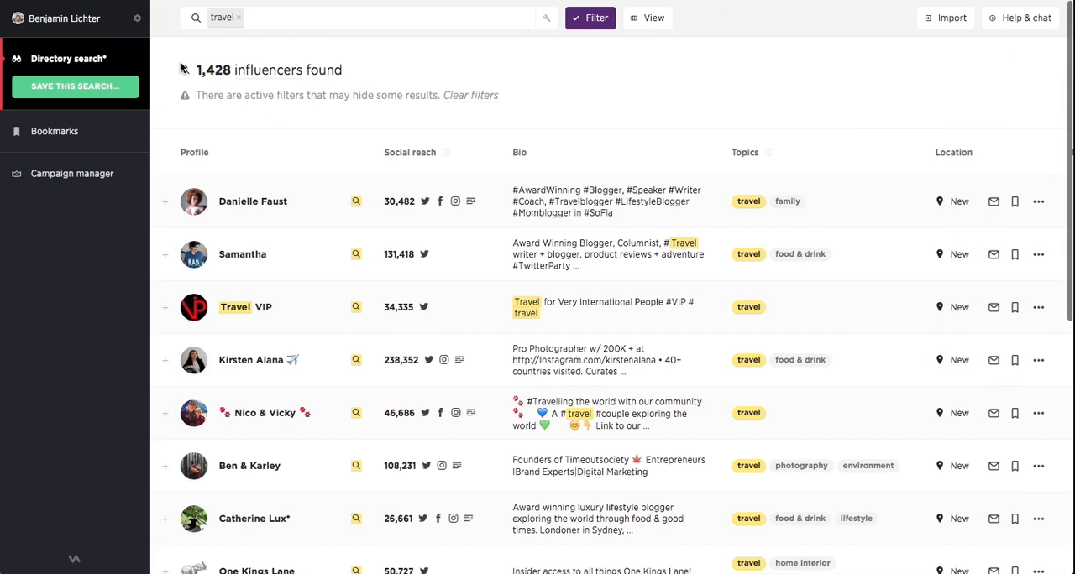
mouse_move(389, 88)
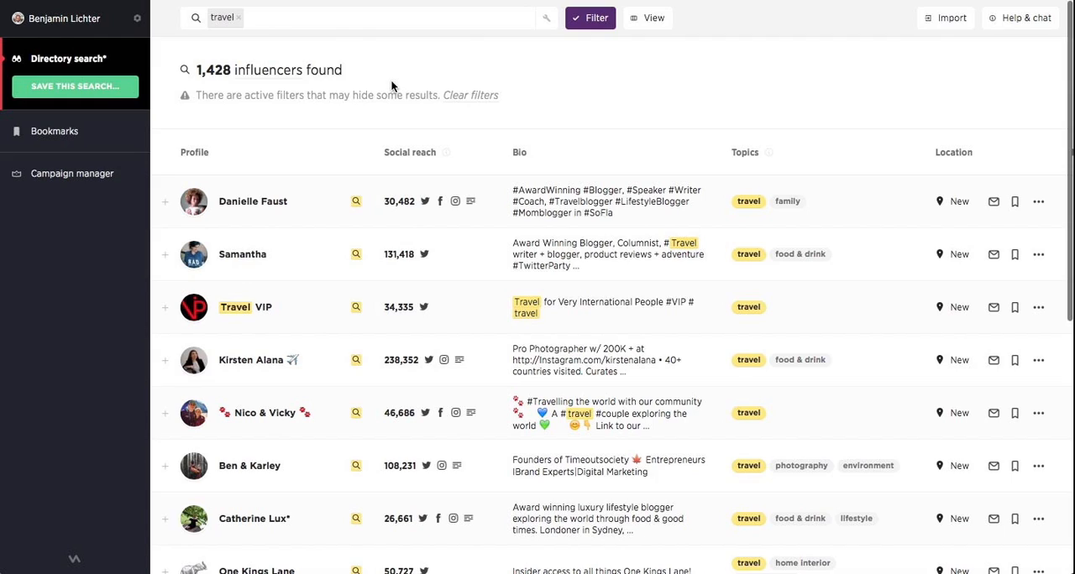
mouse_move(399, 84)
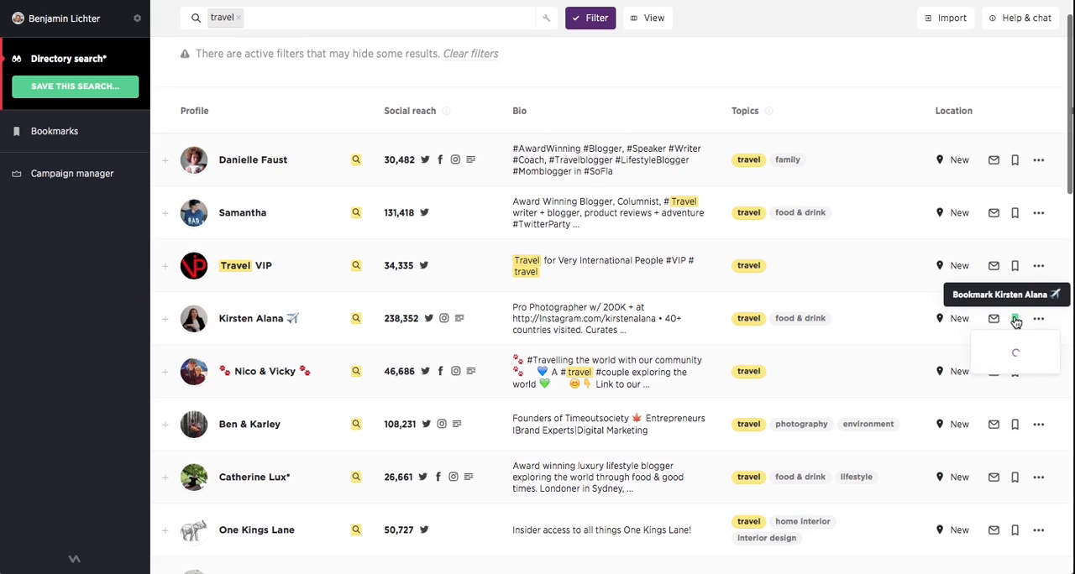
Step: Create the NY travel influencers bookmark list and save the travelling-couple account to it
left_click(1014, 319)
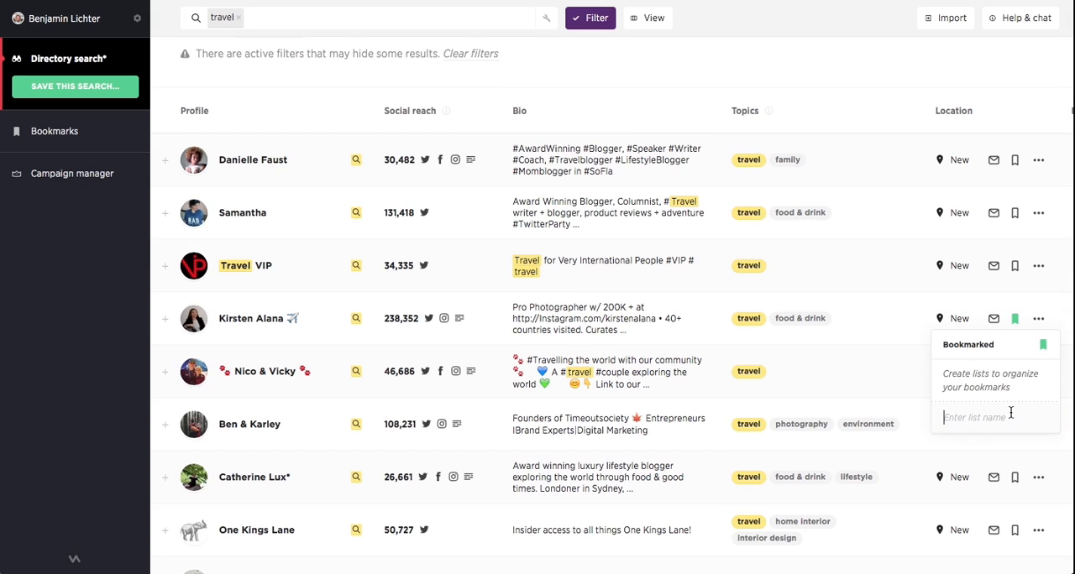
type("NY t")
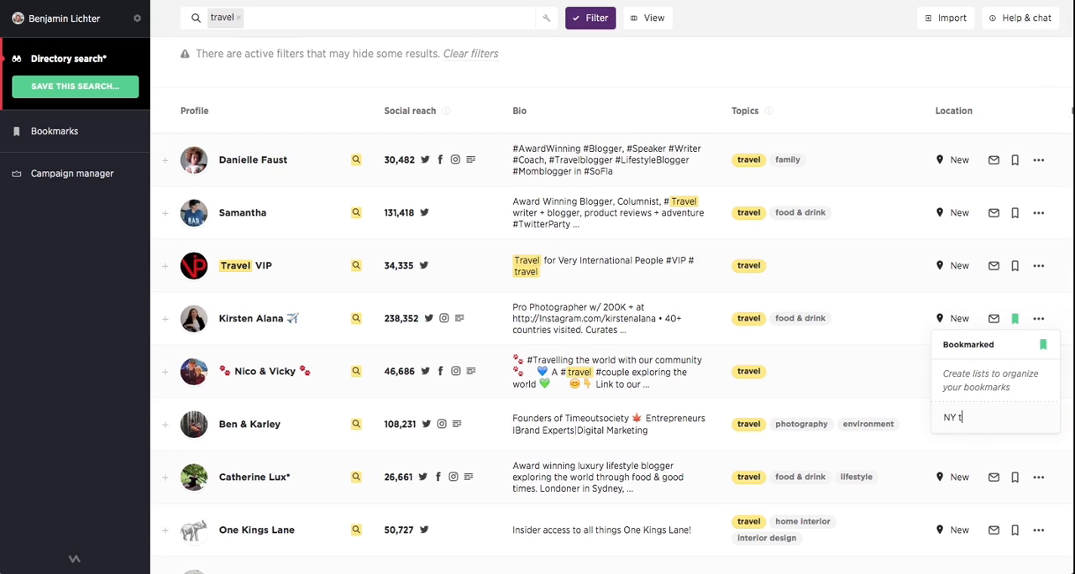
key("Return")
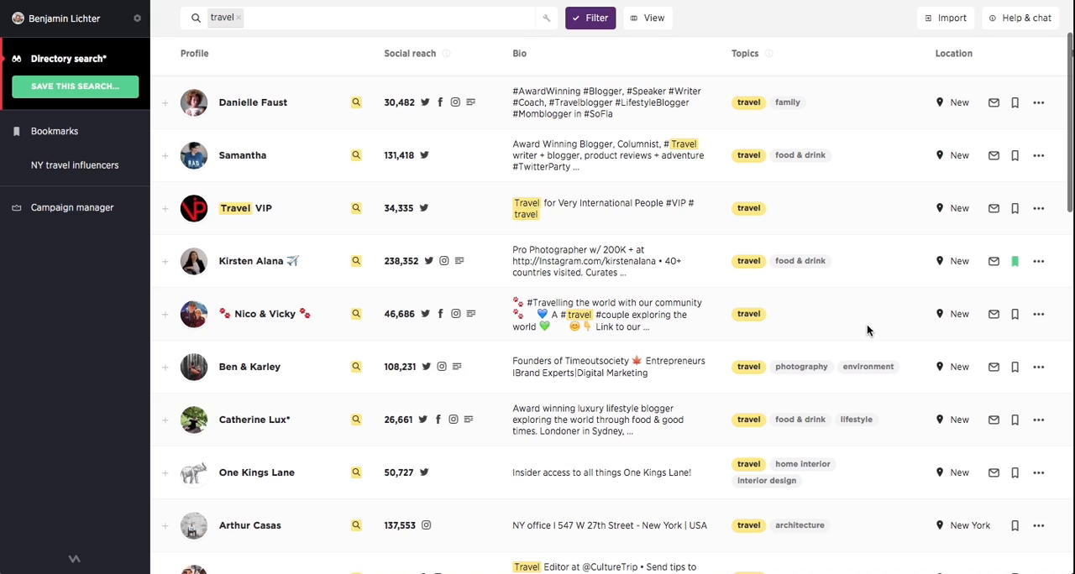
left_click(1014, 312)
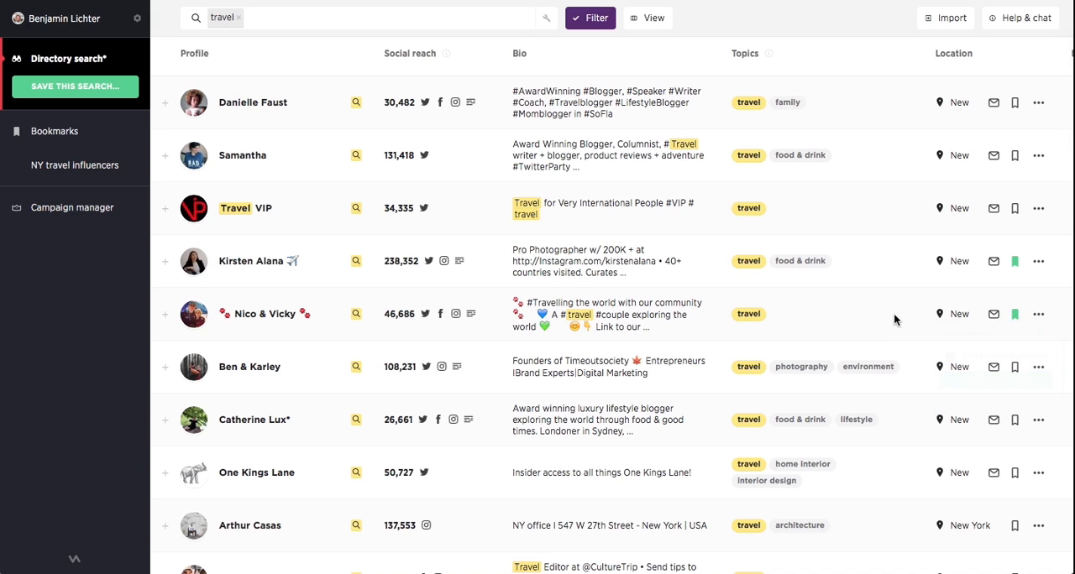
Step: Preview the Culture Trip travel editor's posts and bookmark her to the list
scroll("down", 3)
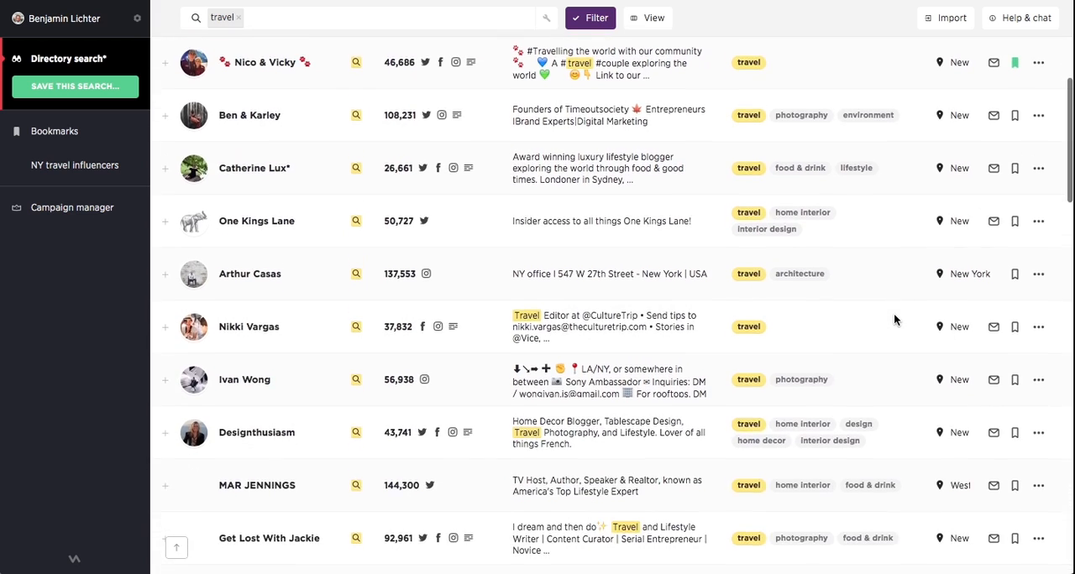
left_click(165, 322)
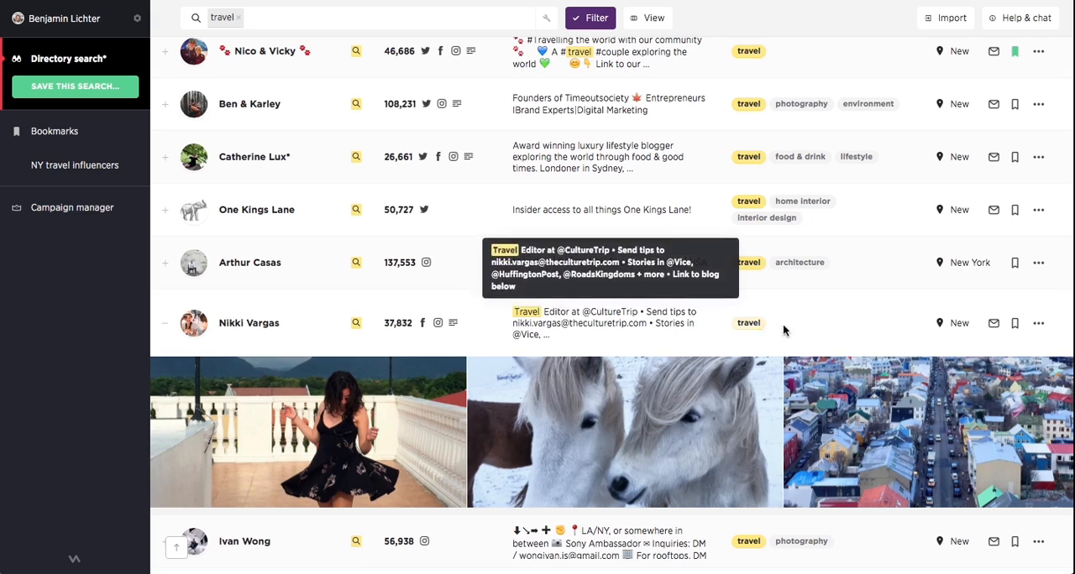
left_click(1014, 323)
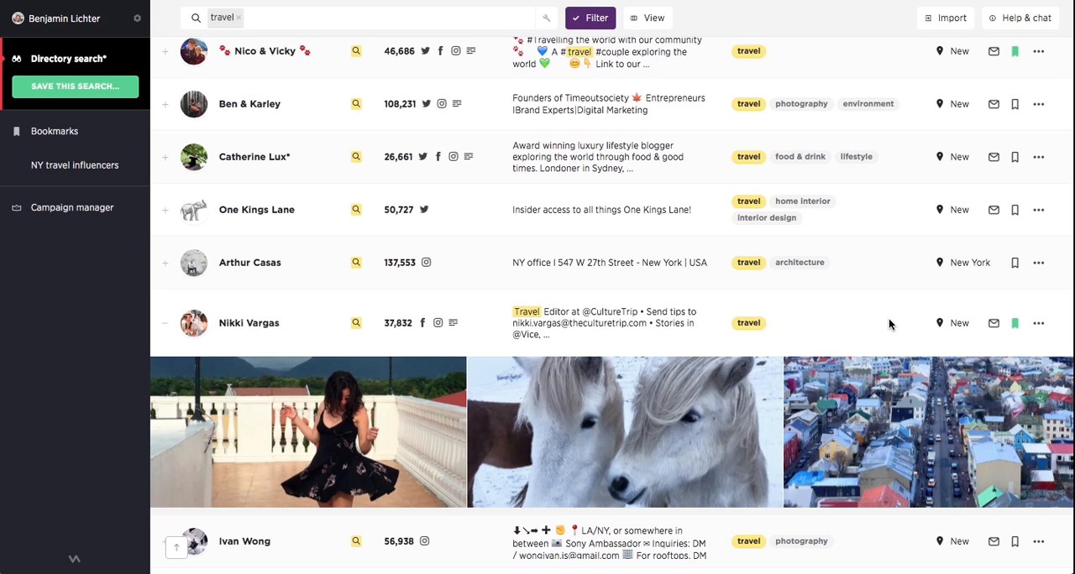
scroll("up", 3)
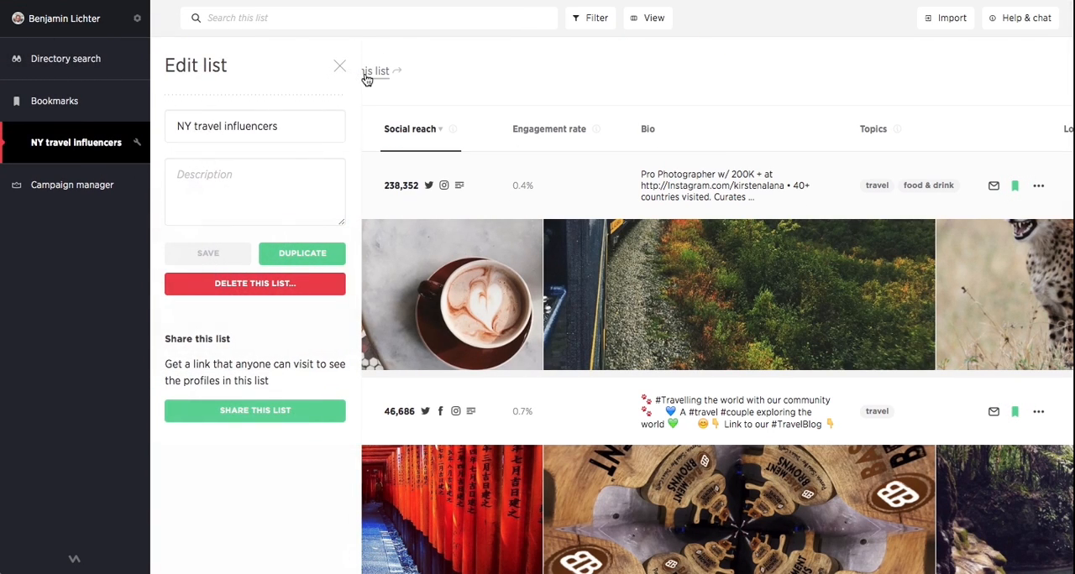
mouse_move(141, 410)
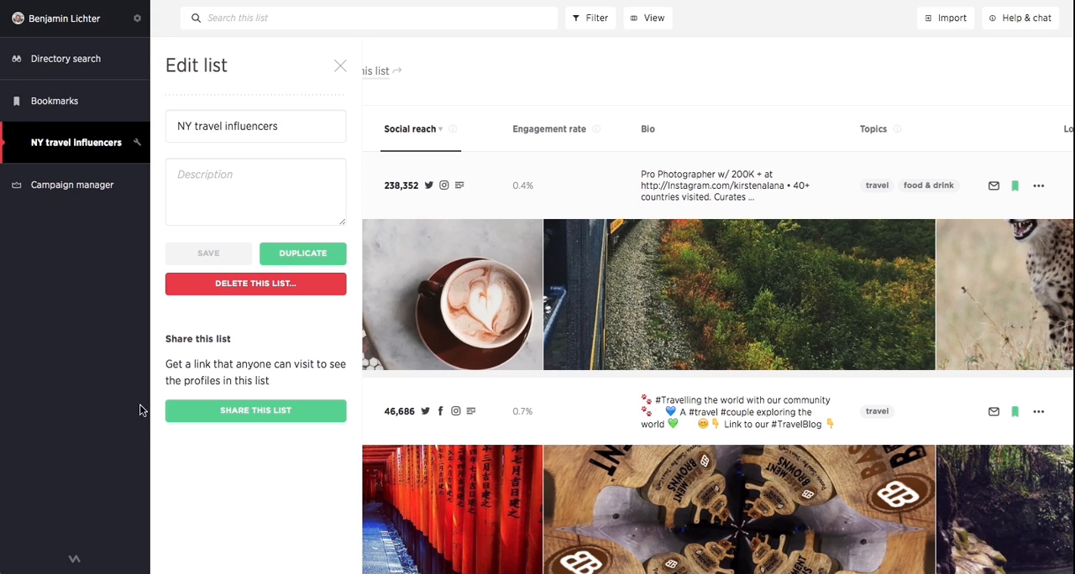
mouse_move(309, 457)
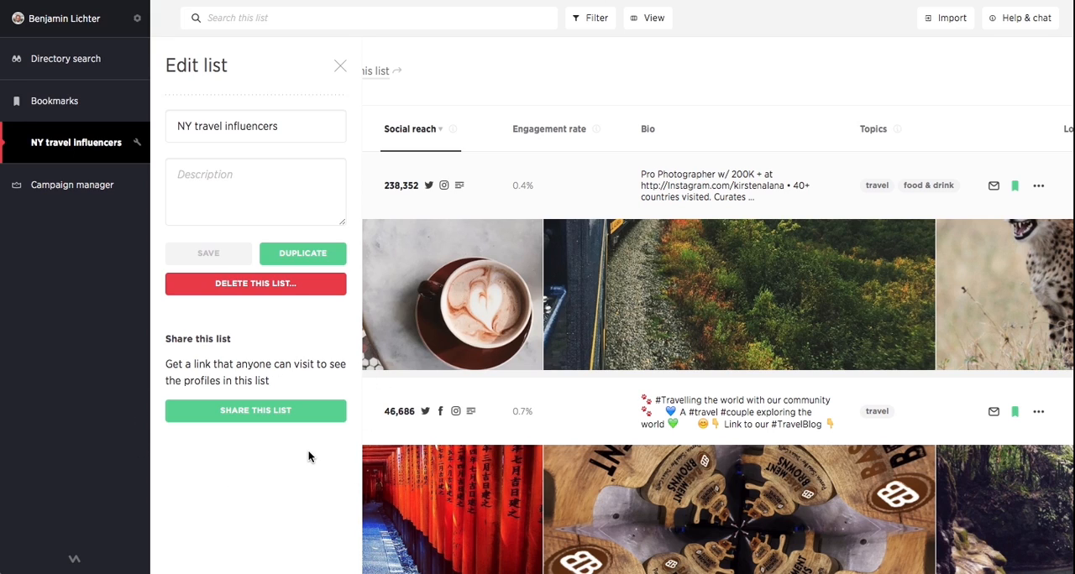
Step: Close the Edit list panel to show the three saved profiles
left_click(340, 65)
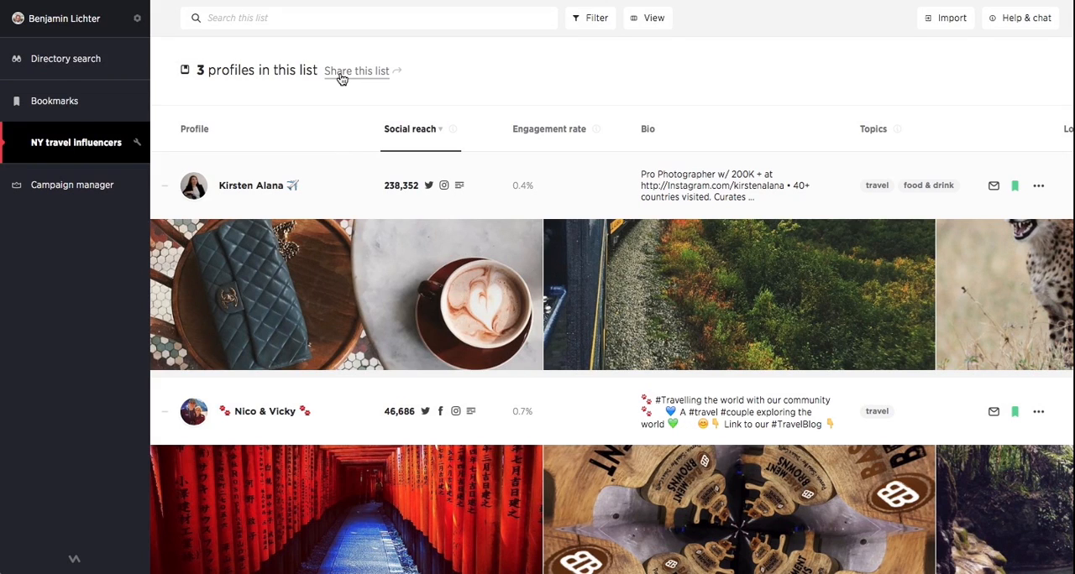
mouse_move(996, 186)
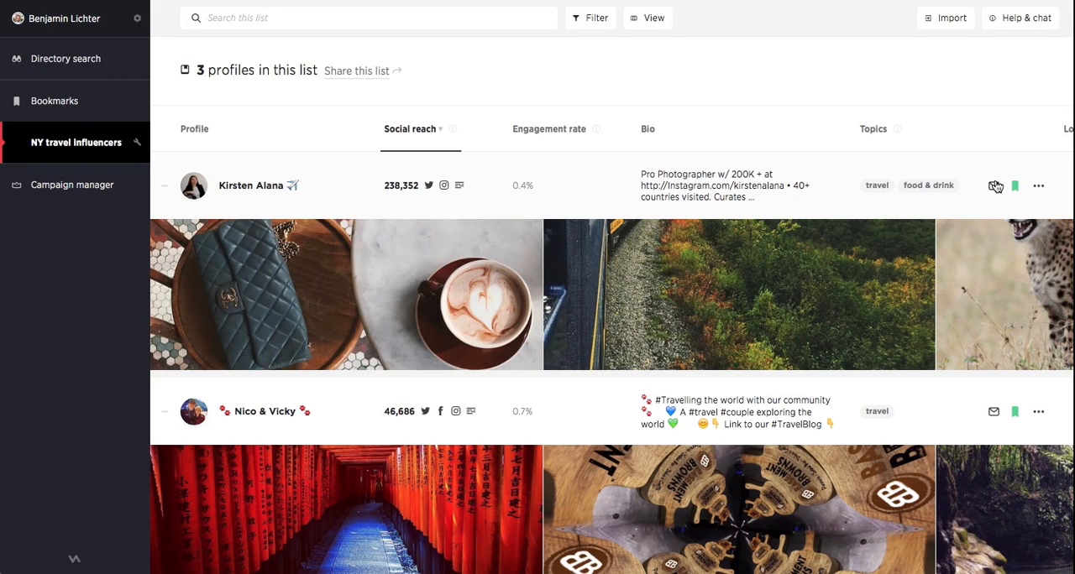
Step: Review Nikki Vargas's contact options: email, Facebook or website contact page
scroll("down", 3)
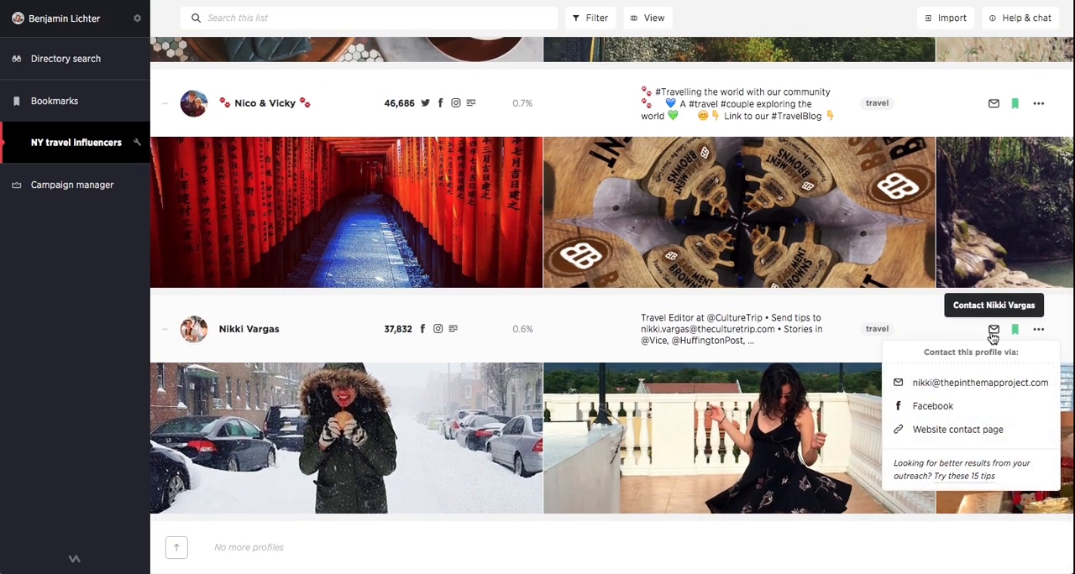
mouse_move(991, 410)
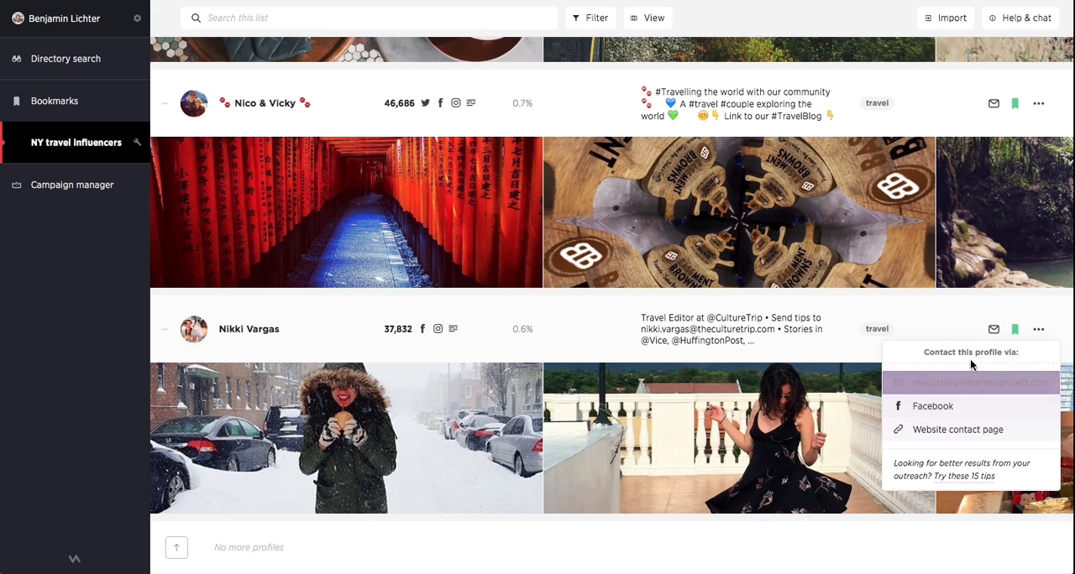
scroll("up", 3)
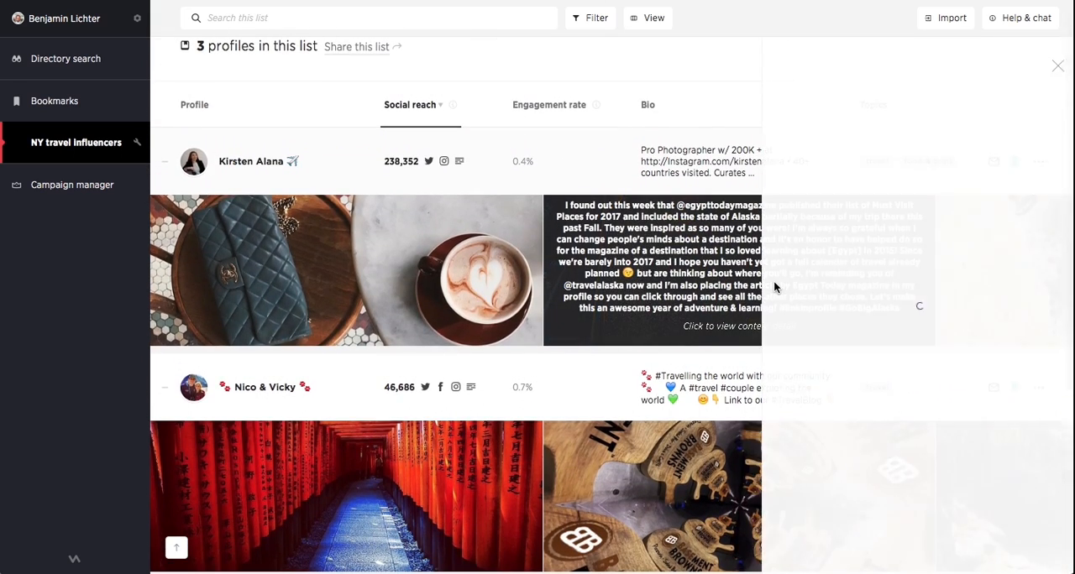
left_click(720, 326)
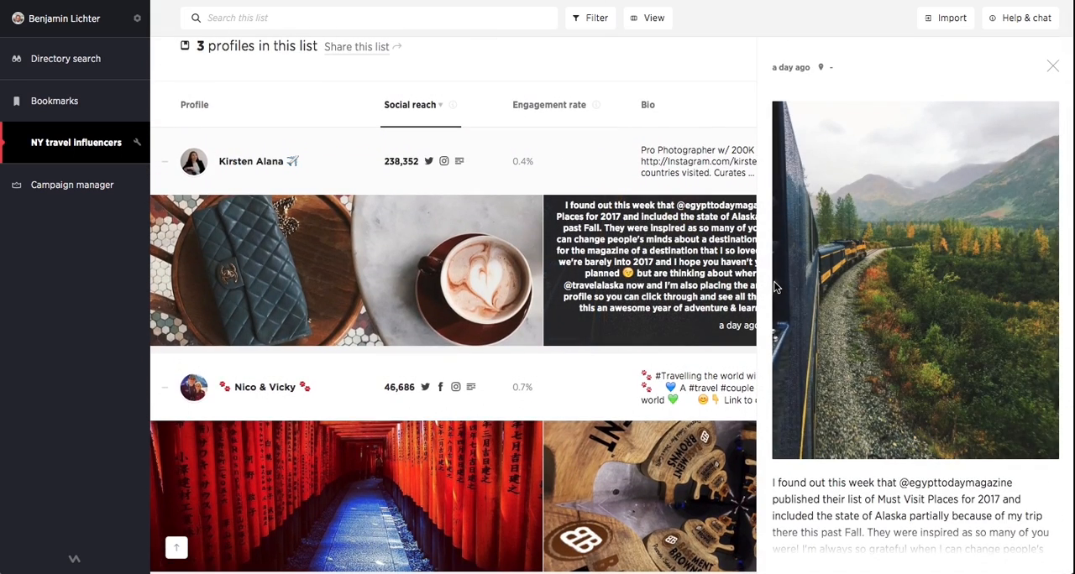
scroll("down", 3)
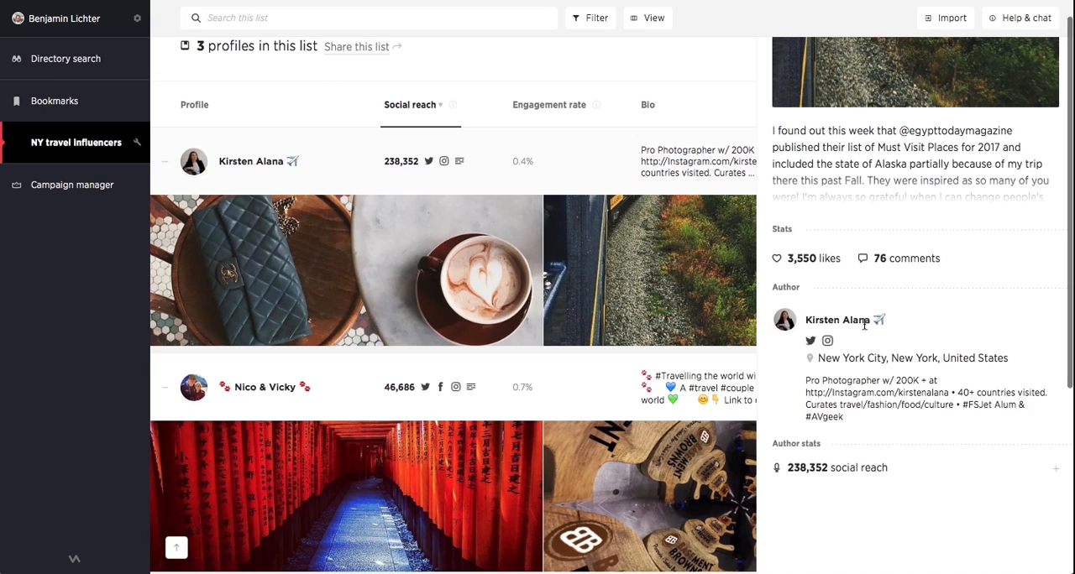
mouse_move(809, 339)
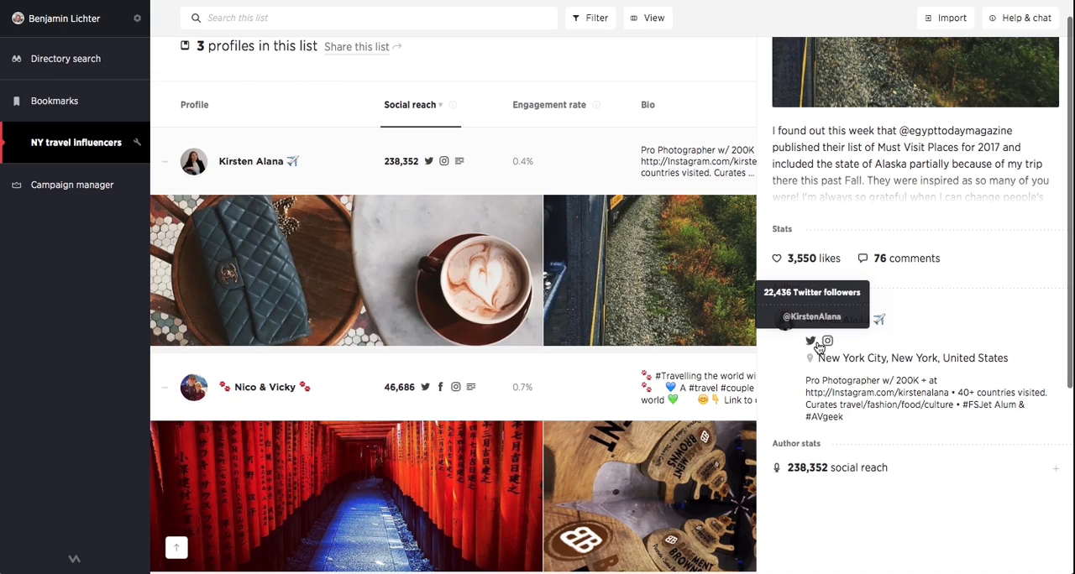
mouse_move(773, 426)
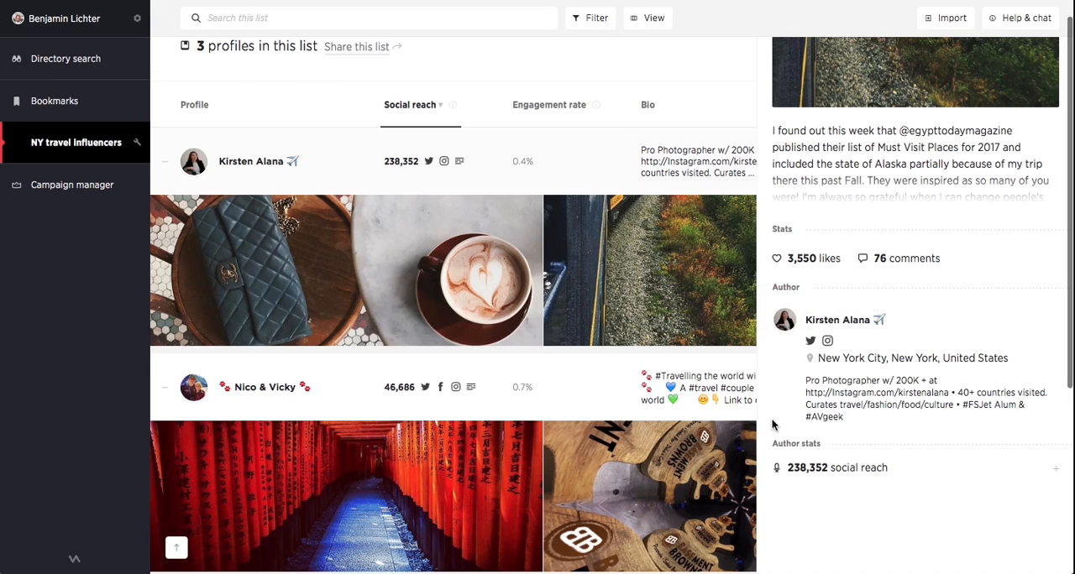
scroll("down", 3)
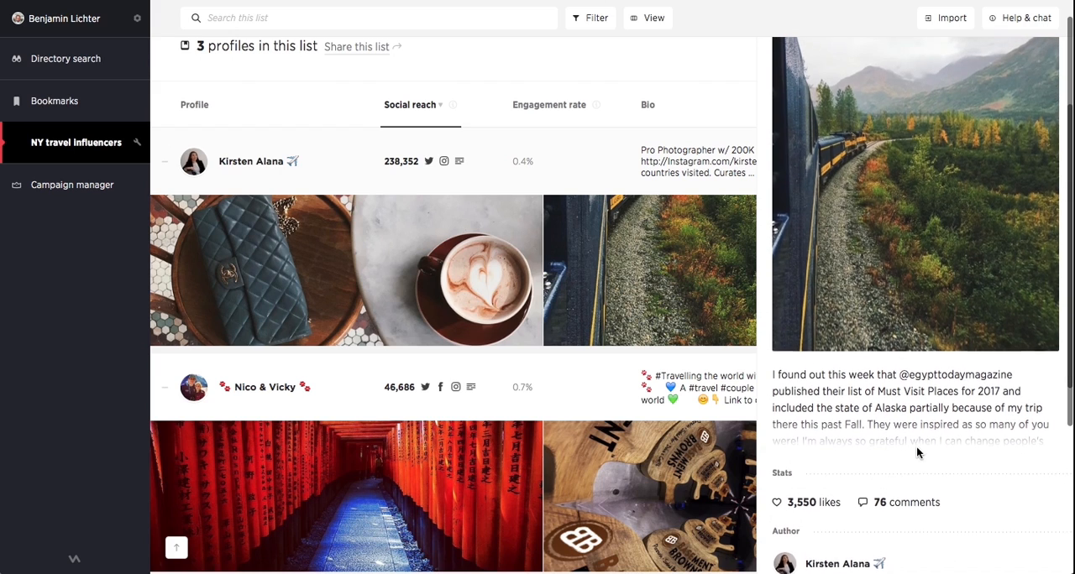
scroll("up", 3)
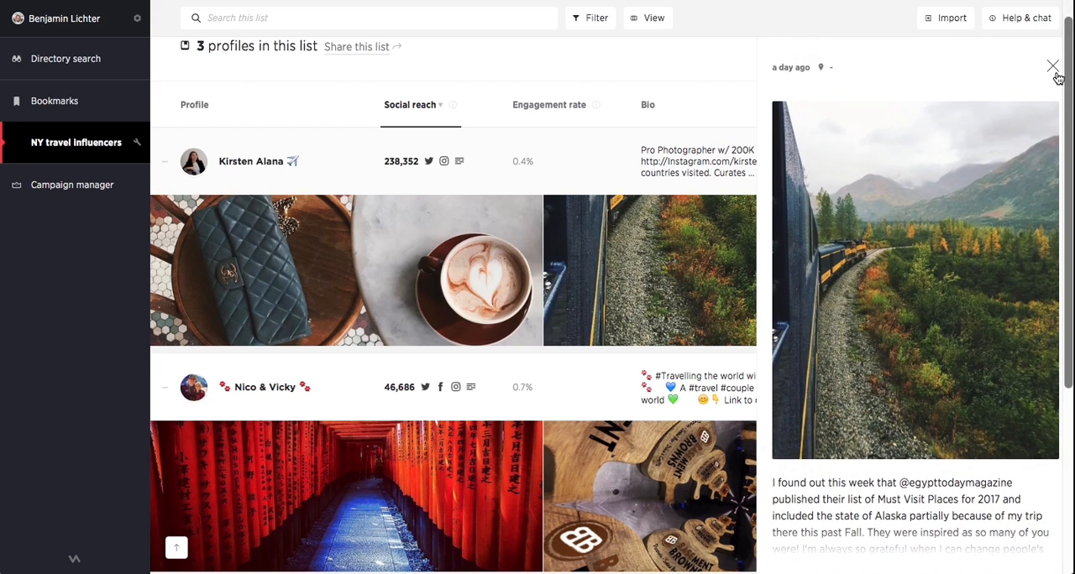
left_click(1051, 67)
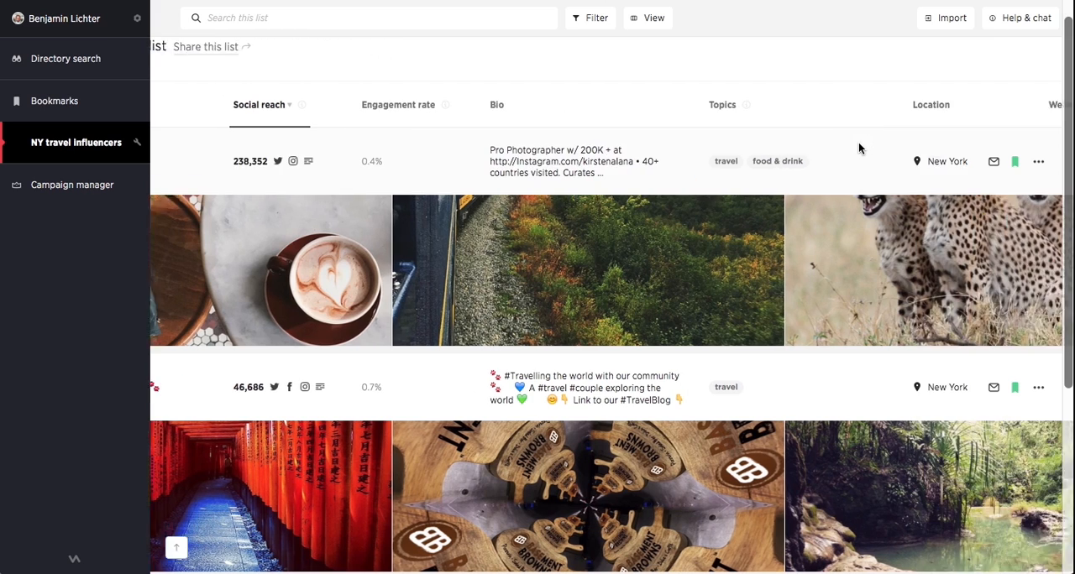
Step: Add the note "Great Influencer to work with! will reconnect in future!" to Kirsten Alana's row
scroll("right", 3)
type("Great Influencer to")
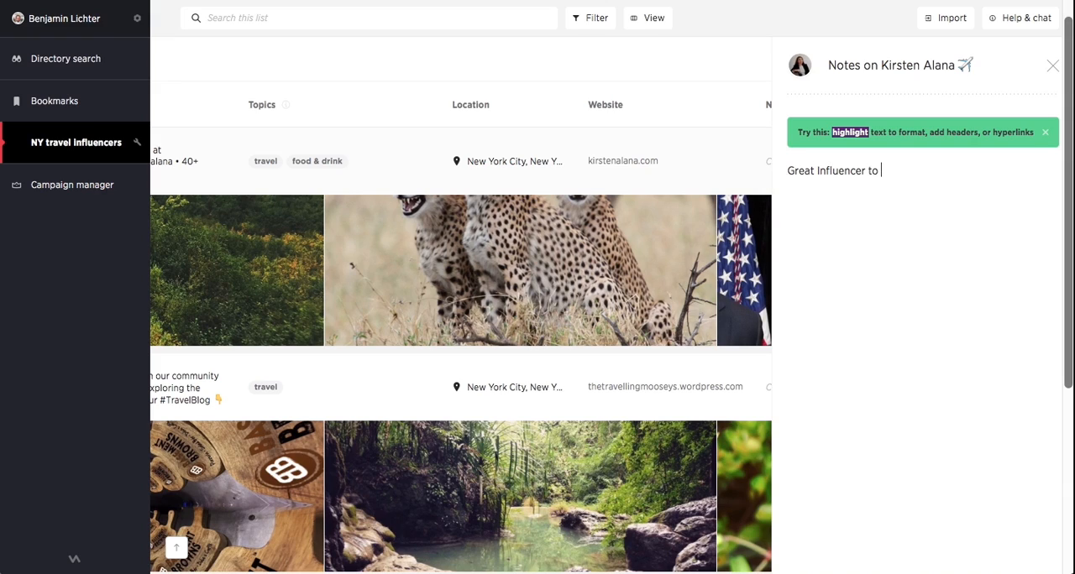
type("work with! will re")
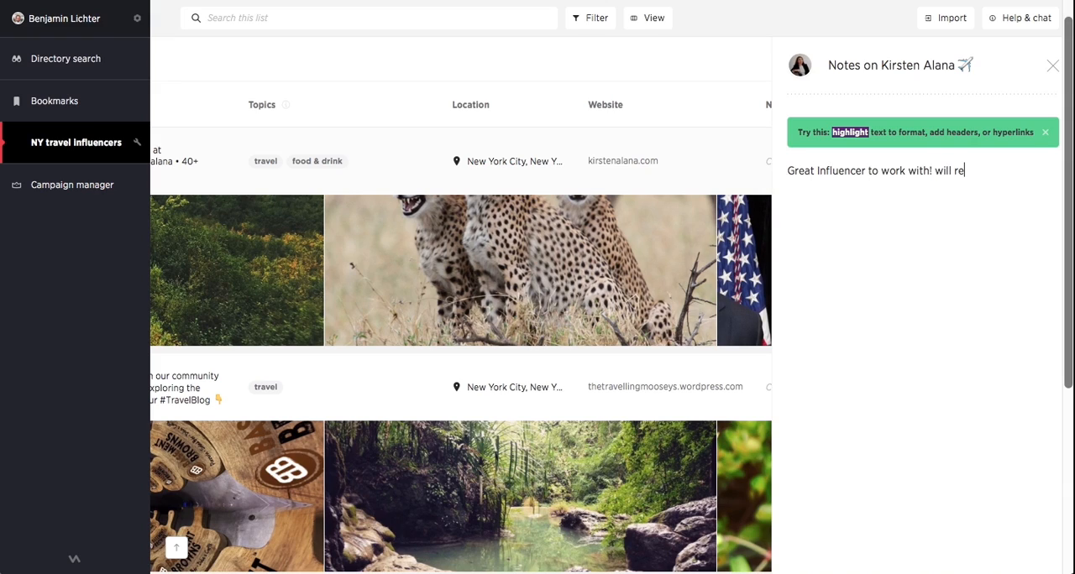
type("connect in future!")
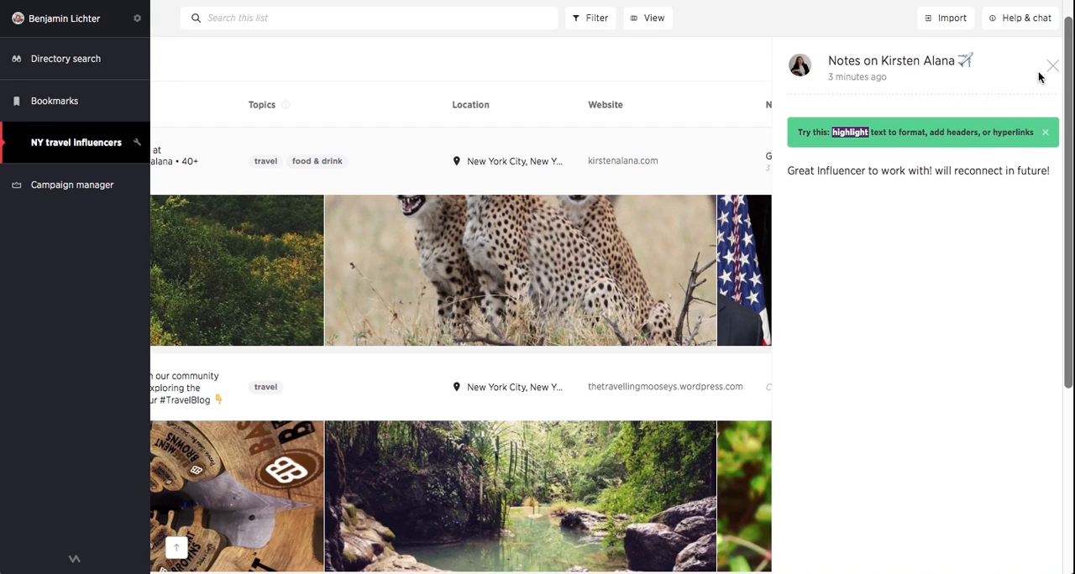
left_click(1051, 65)
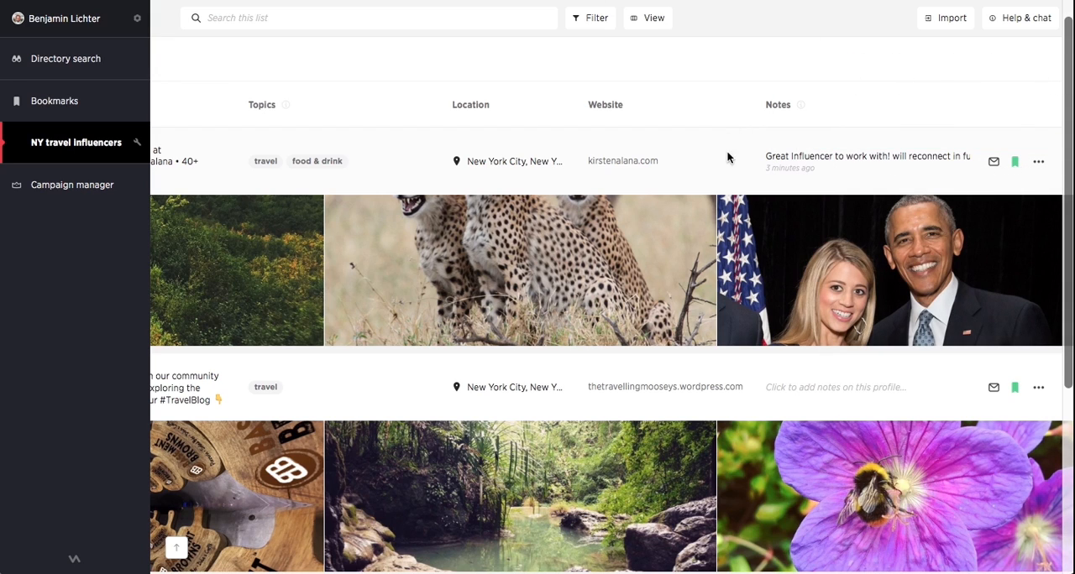
mouse_move(930, 126)
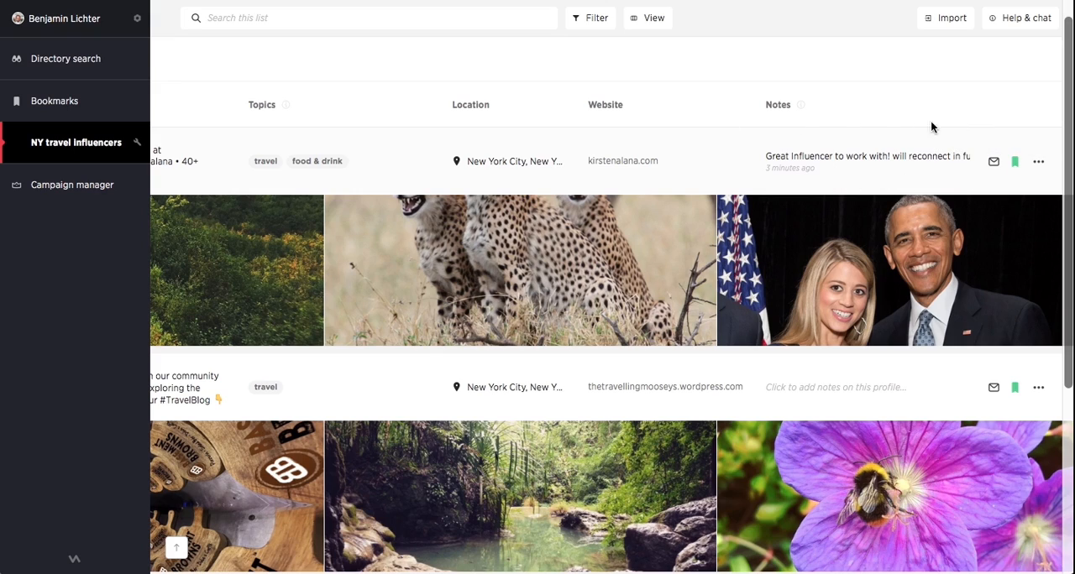
mouse_move(678, 87)
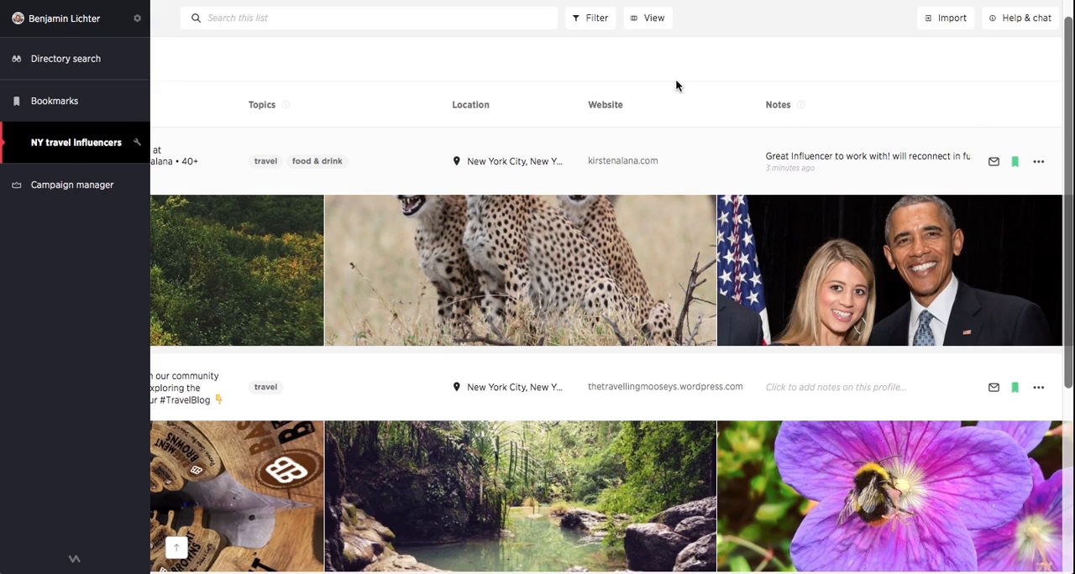
mouse_move(66, 58)
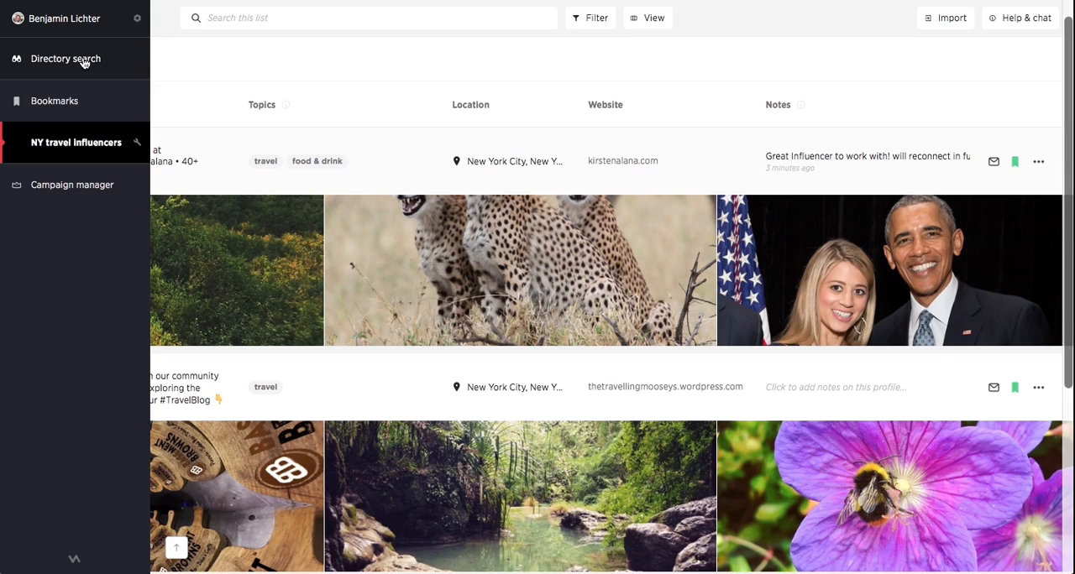
Step: Return to the Directory search page with its topic grid
left_click(66, 57)
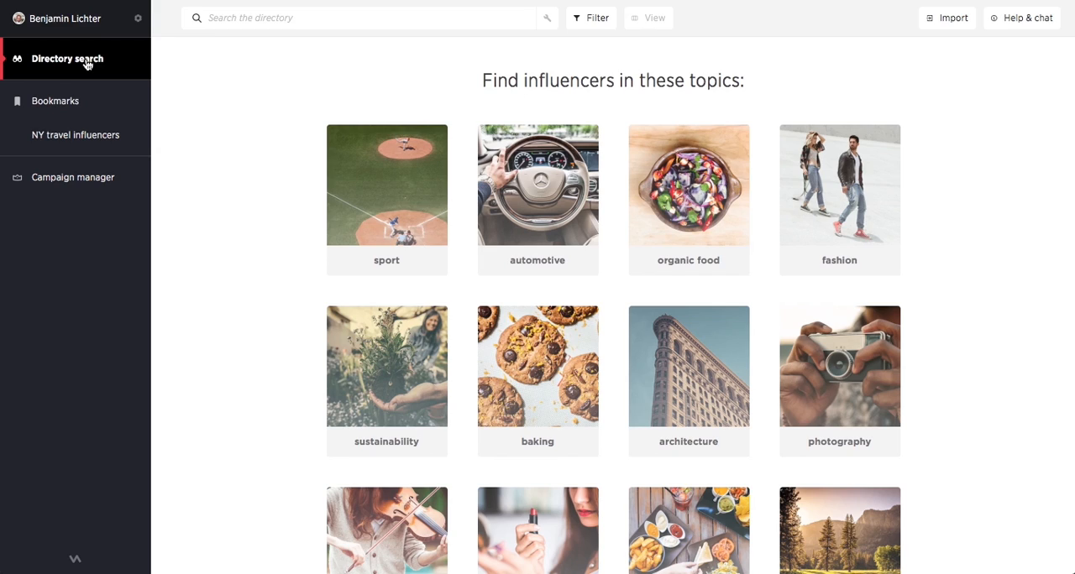
mouse_move(174, 149)
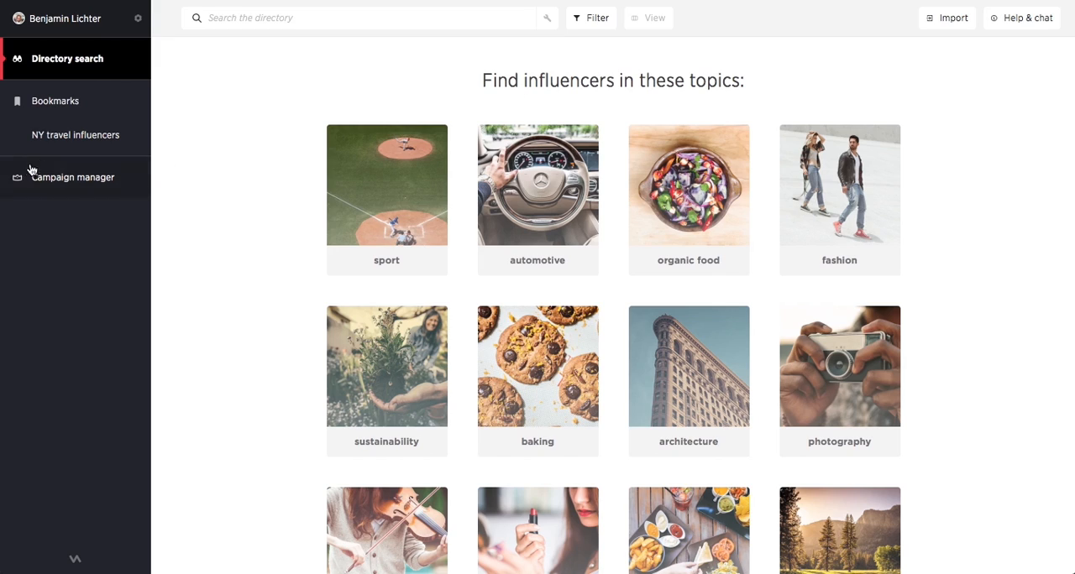
mouse_move(25, 178)
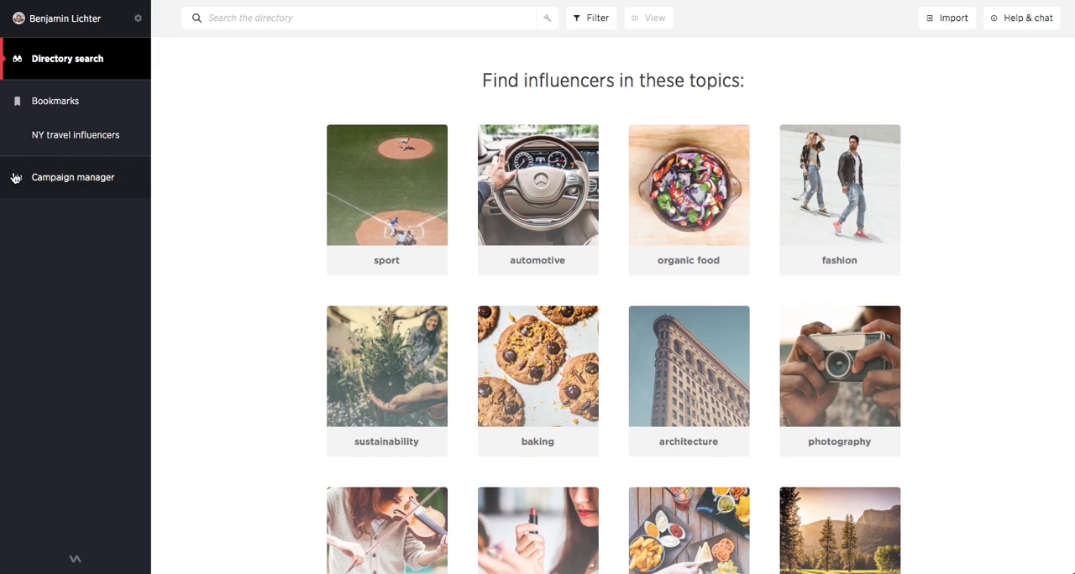
mouse_move(13, 177)
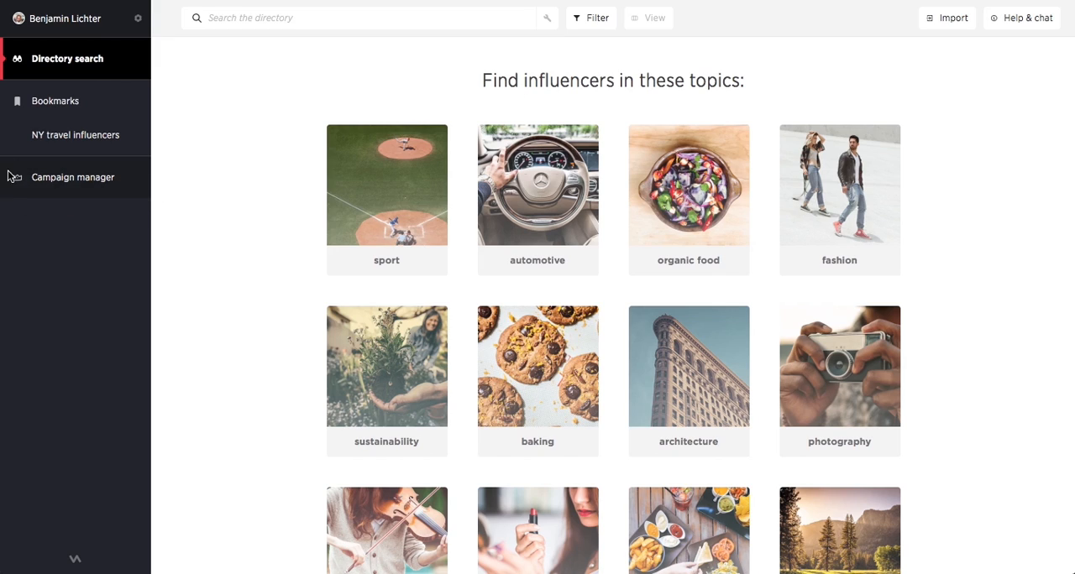
mouse_move(9, 175)
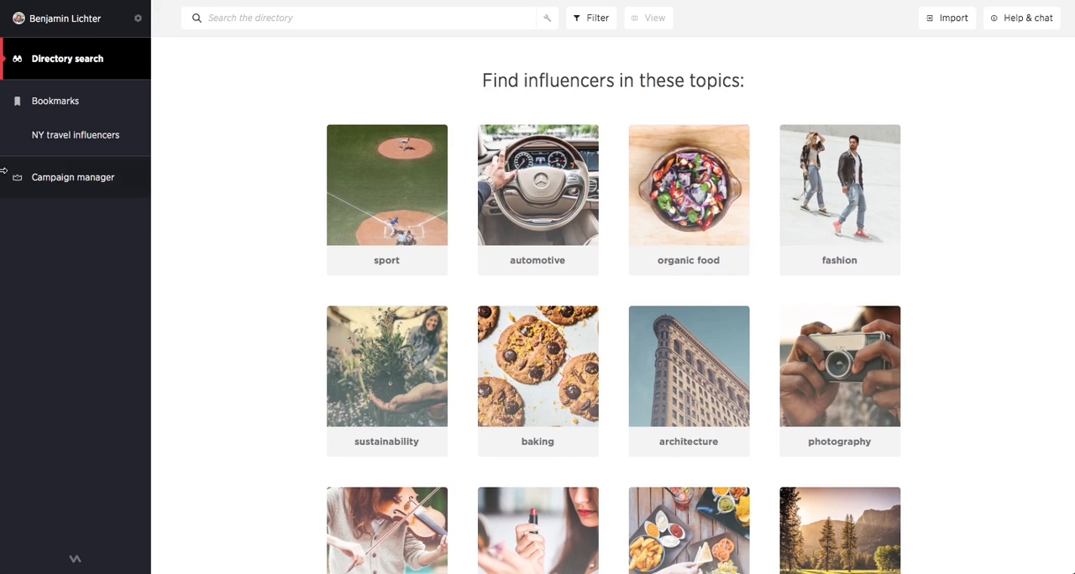
mouse_move(16, 178)
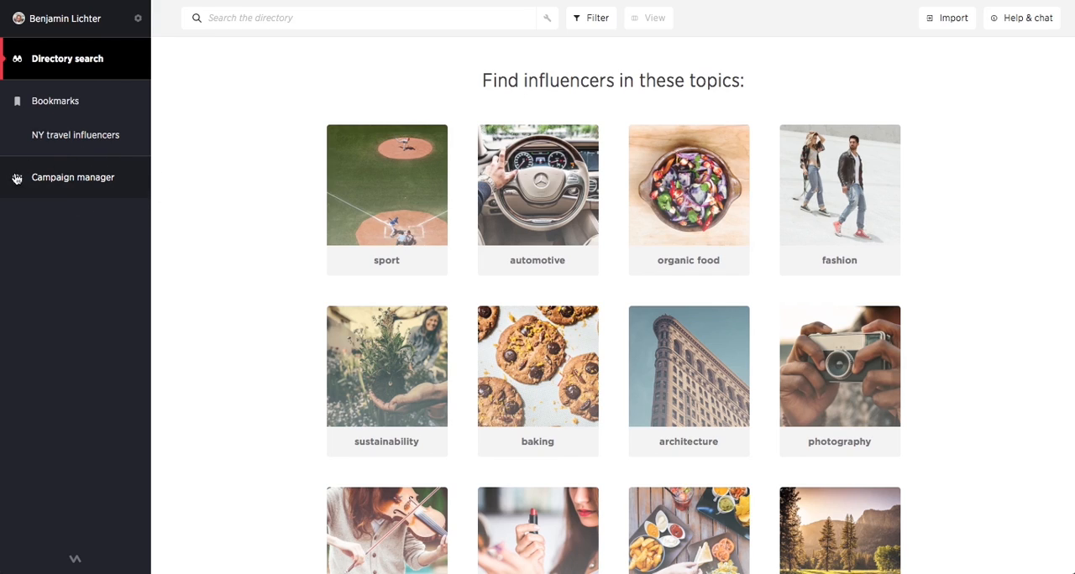
mouse_move(144, 190)
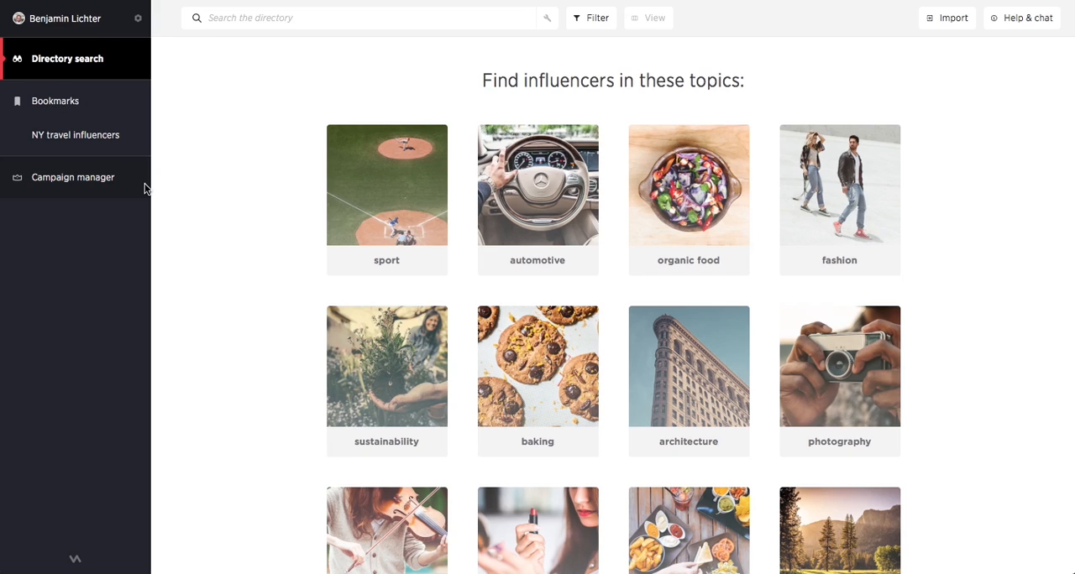